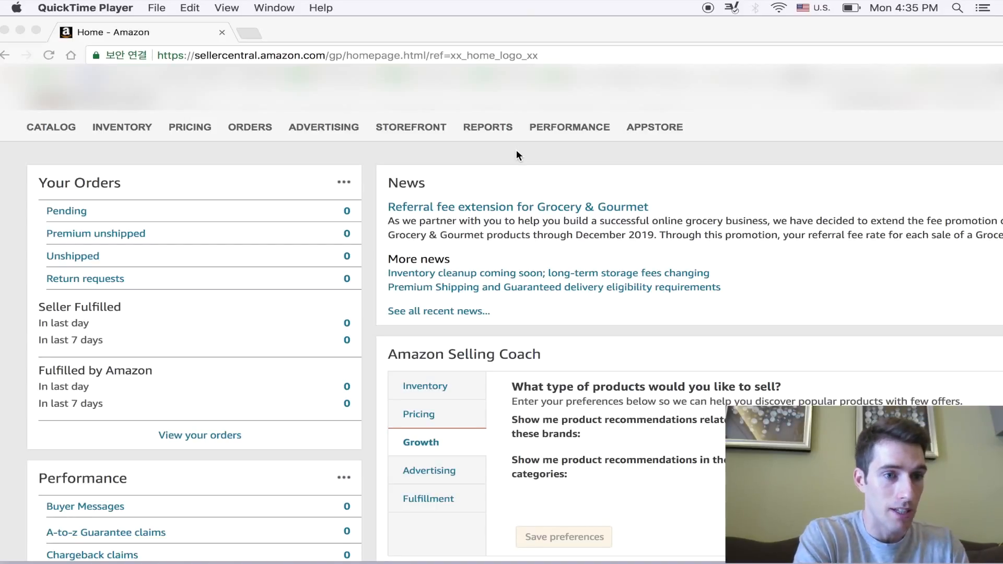
pyautogui.moveTo(433, 157)
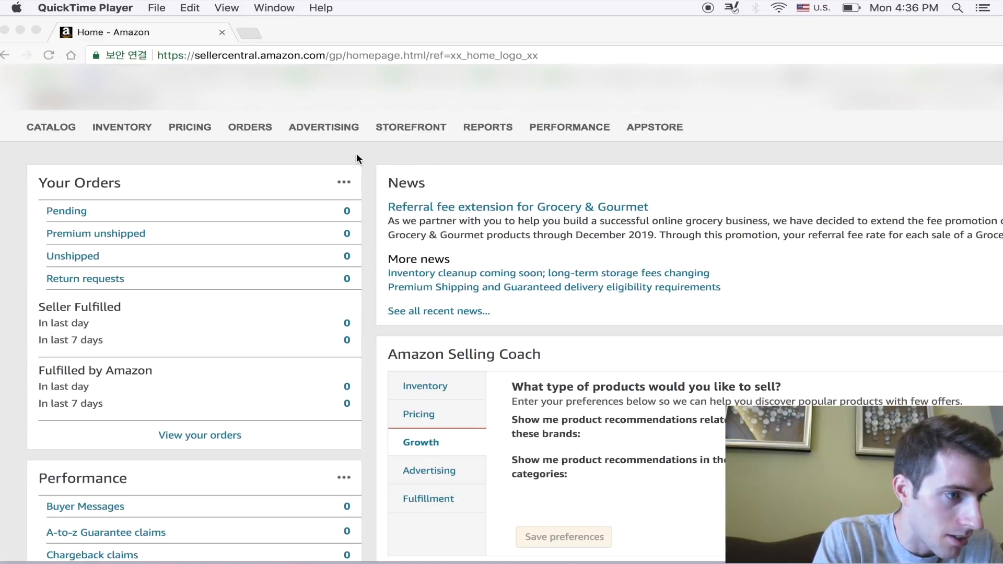
pyautogui.moveTo(189, 148)
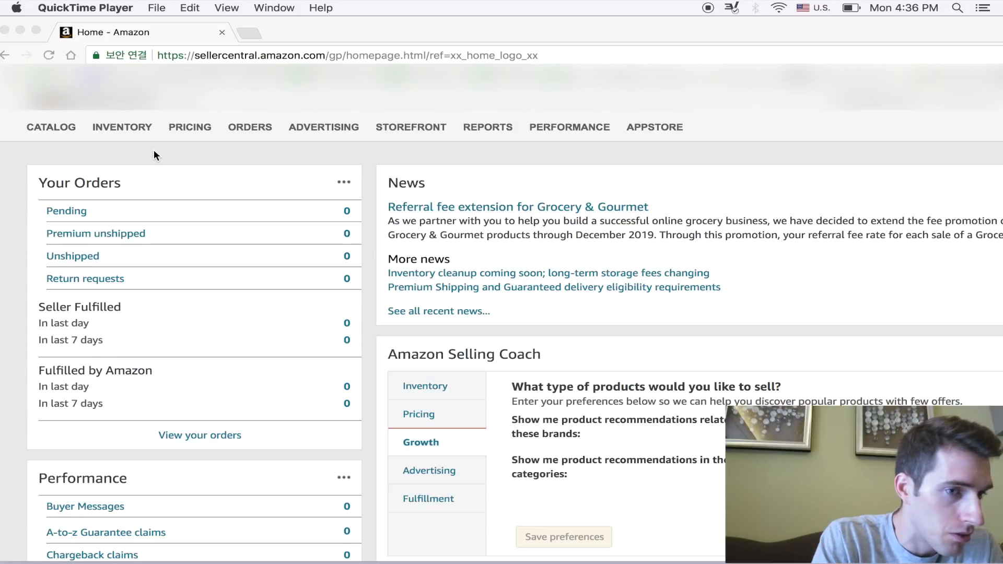
pyautogui.moveTo(134, 159)
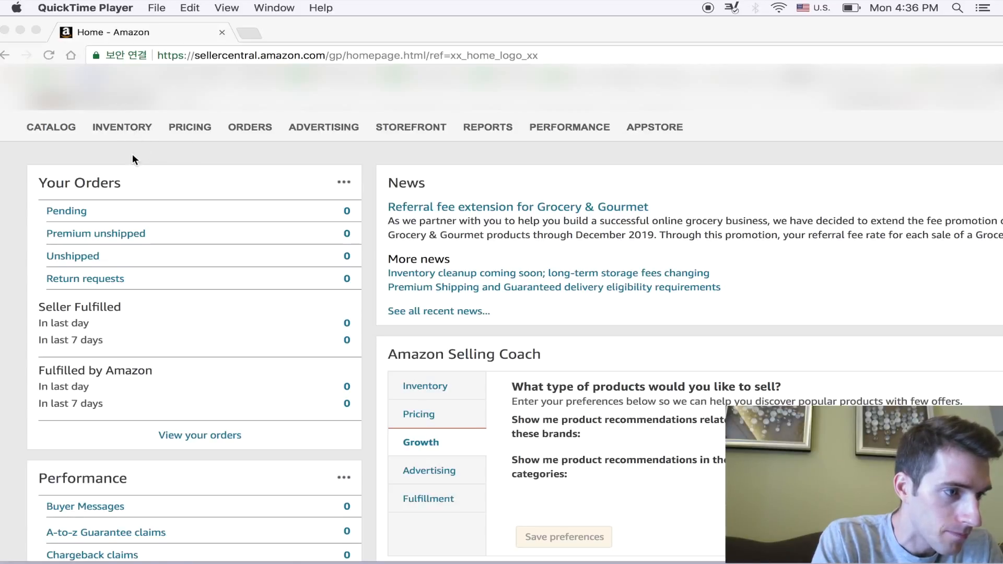
# Reach the Add a Product page through the Inventory navigation menu
pyautogui.click(122, 127)
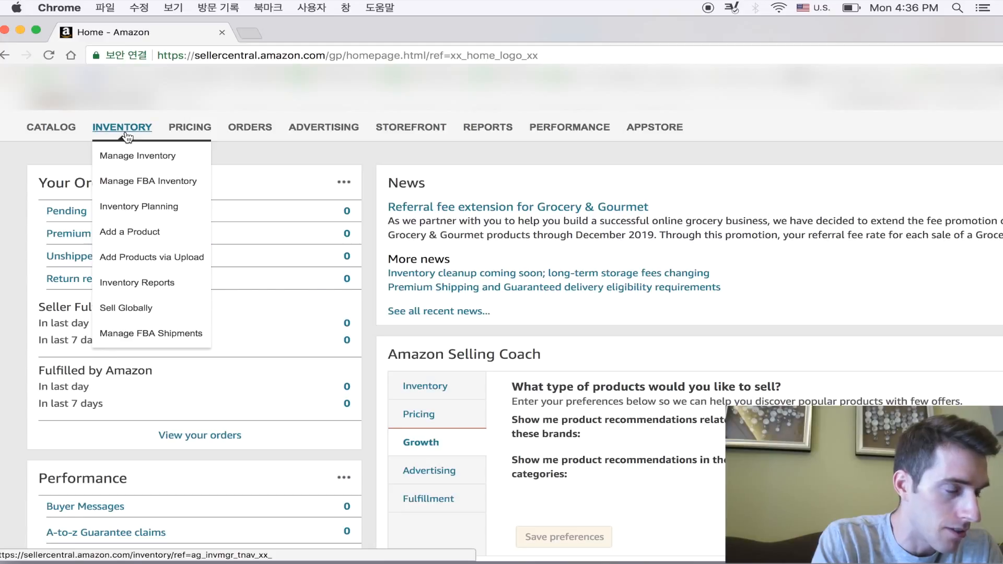
pyautogui.moveTo(125, 171)
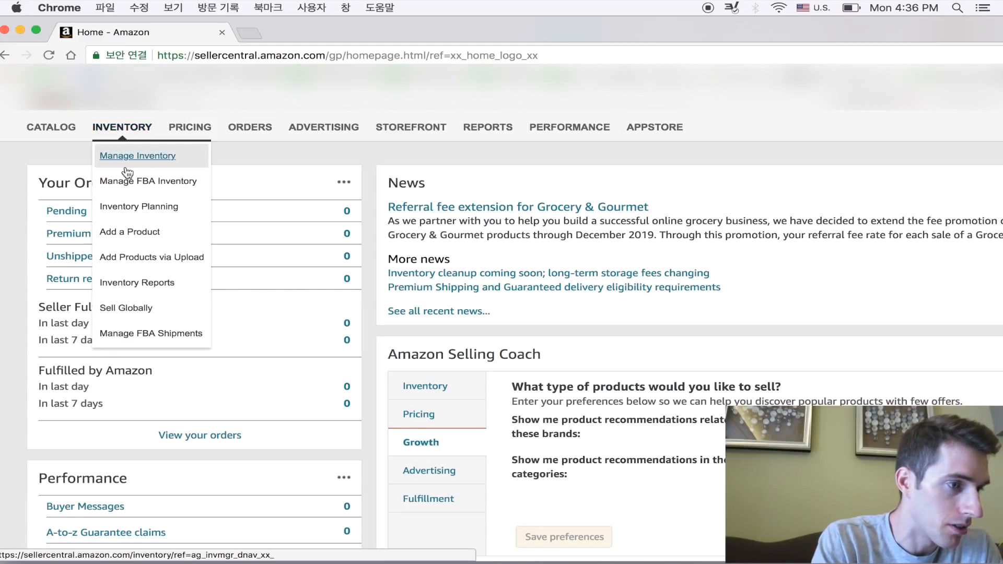
pyautogui.moveTo(124, 236)
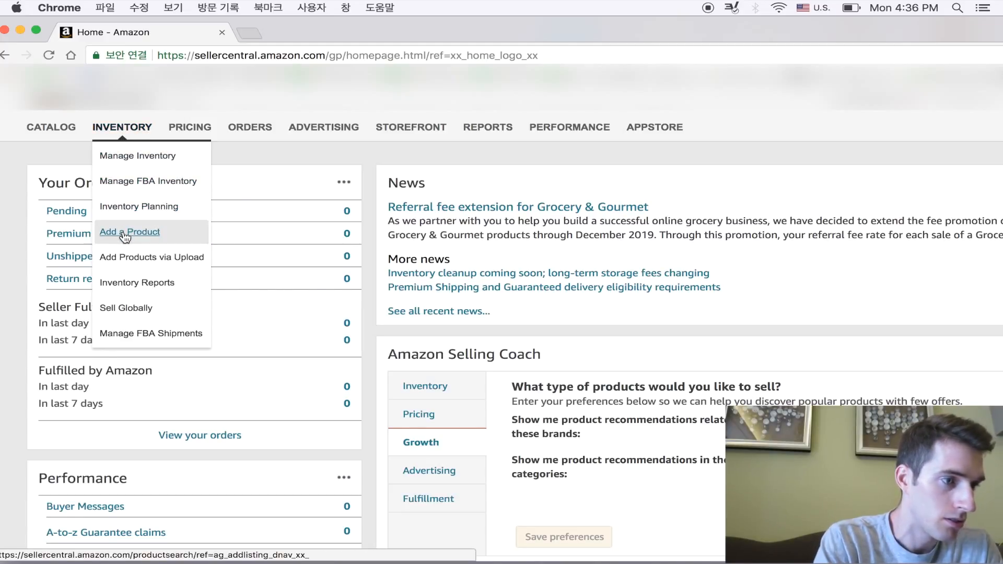
pyautogui.click(130, 232)
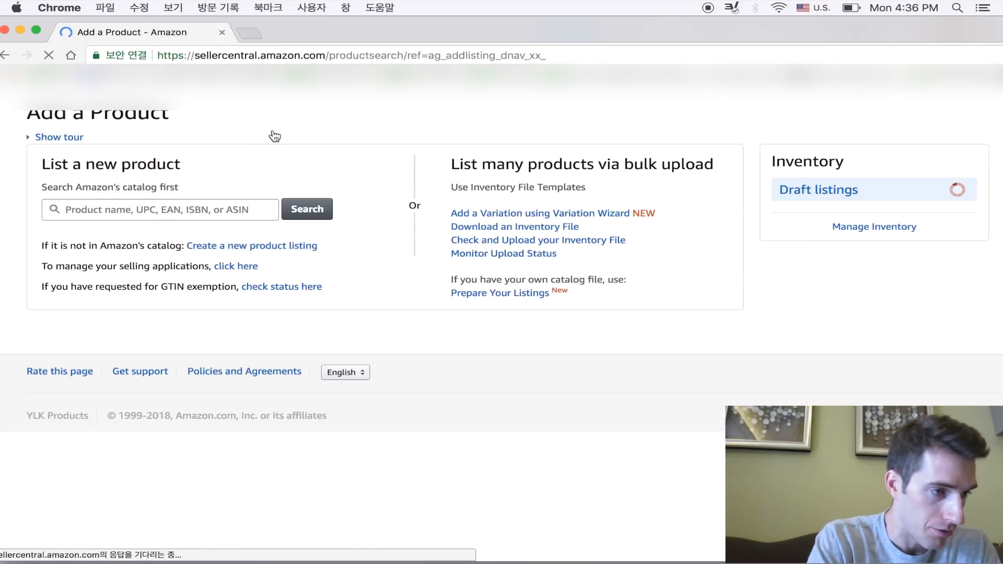
pyautogui.click(156, 267)
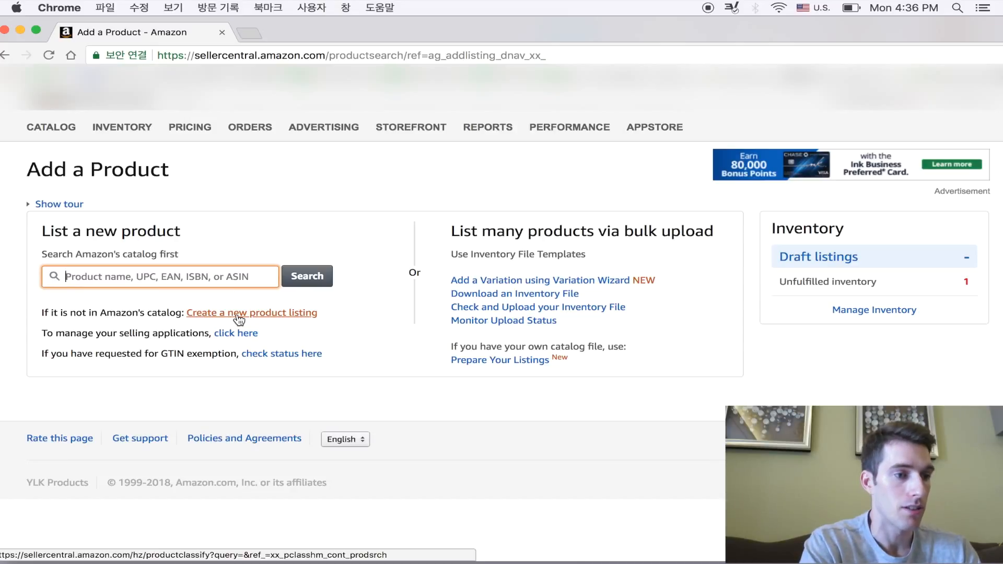
# Start a brand-new listing and enter 'garlic press' in the category search
pyautogui.click(239, 317)
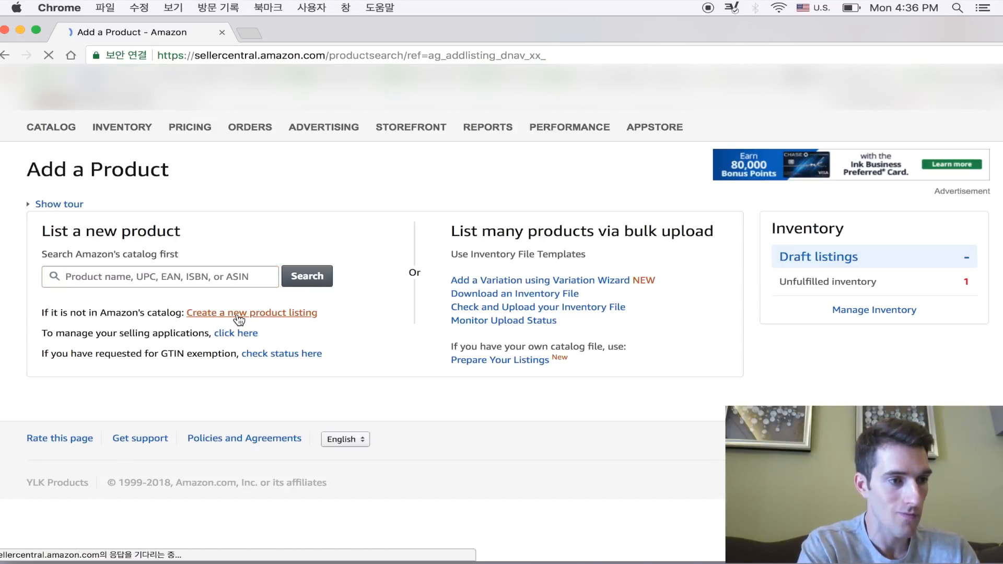
pyautogui.click(251, 313)
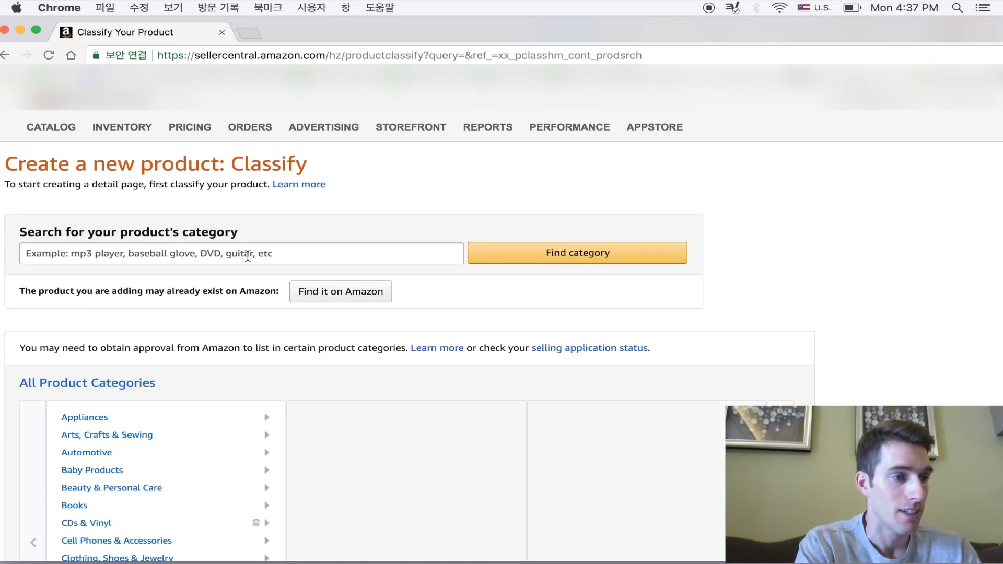
pyautogui.write('garlic press')
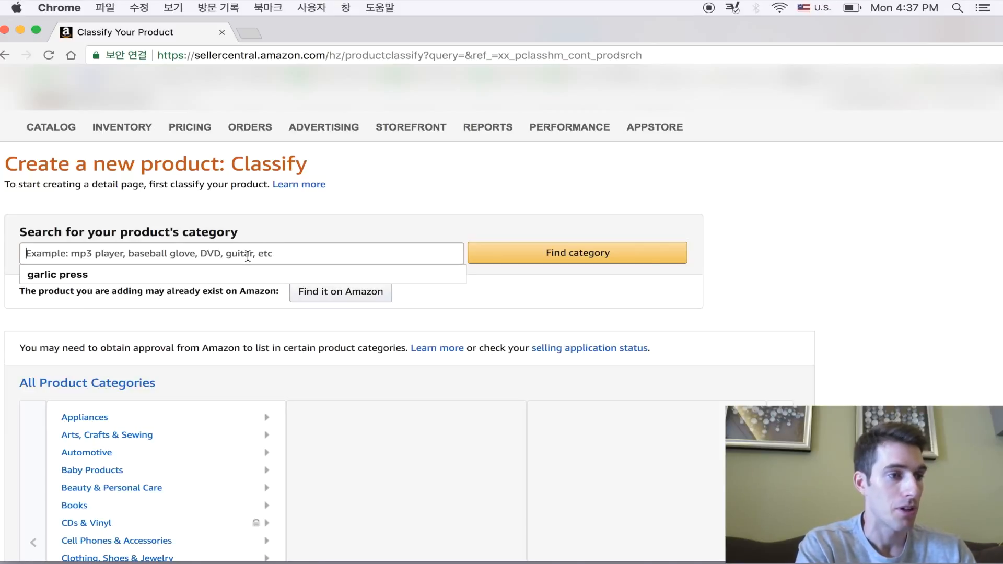
pyautogui.write('garlic press')
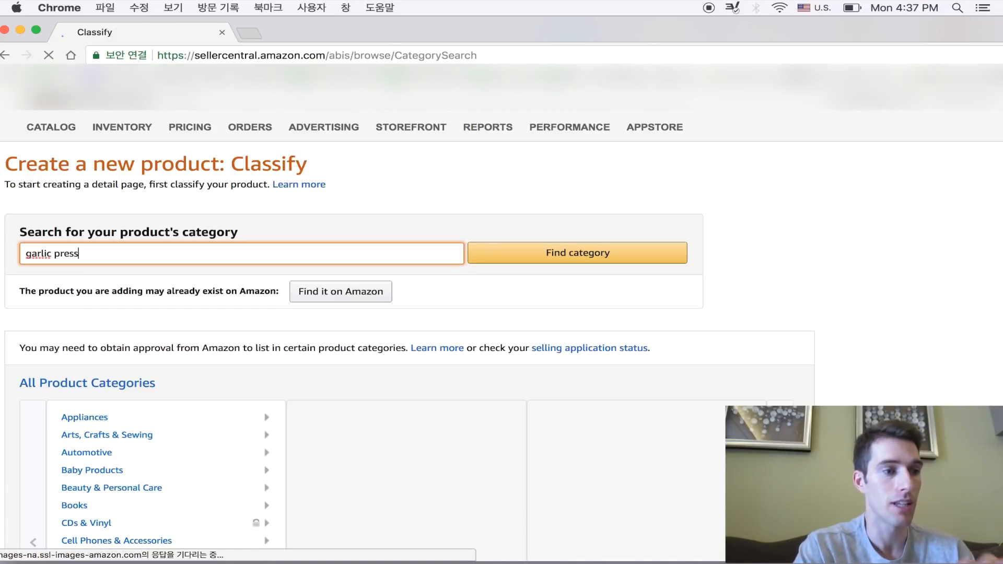
# Run the category search and scroll through the 15 matching results
pyautogui.click(576, 252)
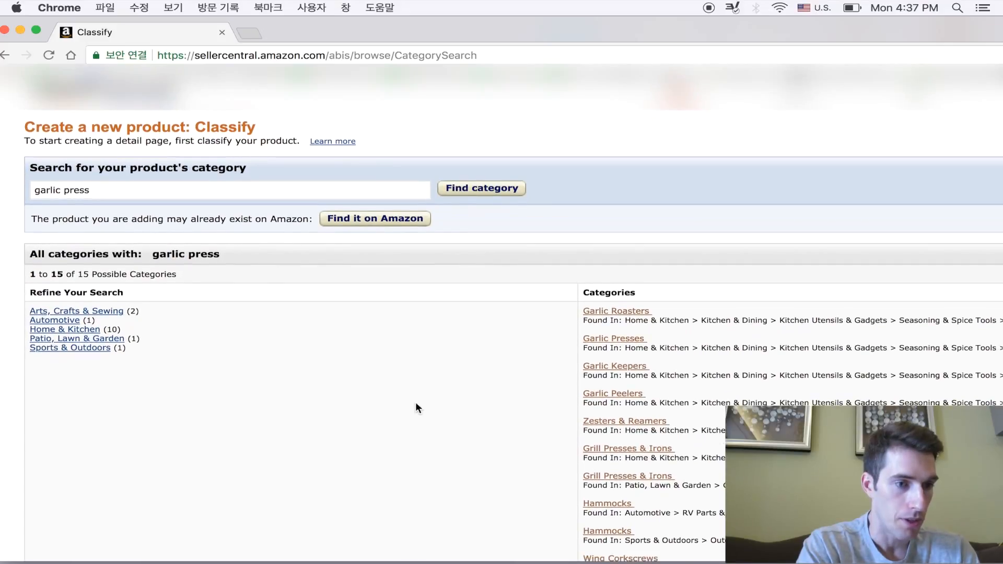
pyautogui.scroll(-3)
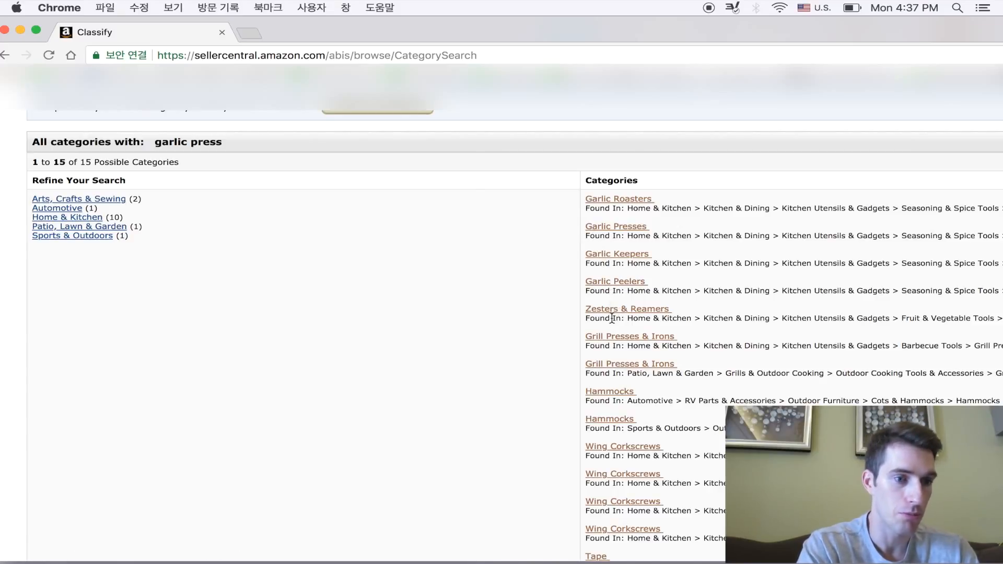
pyautogui.moveTo(528, 341)
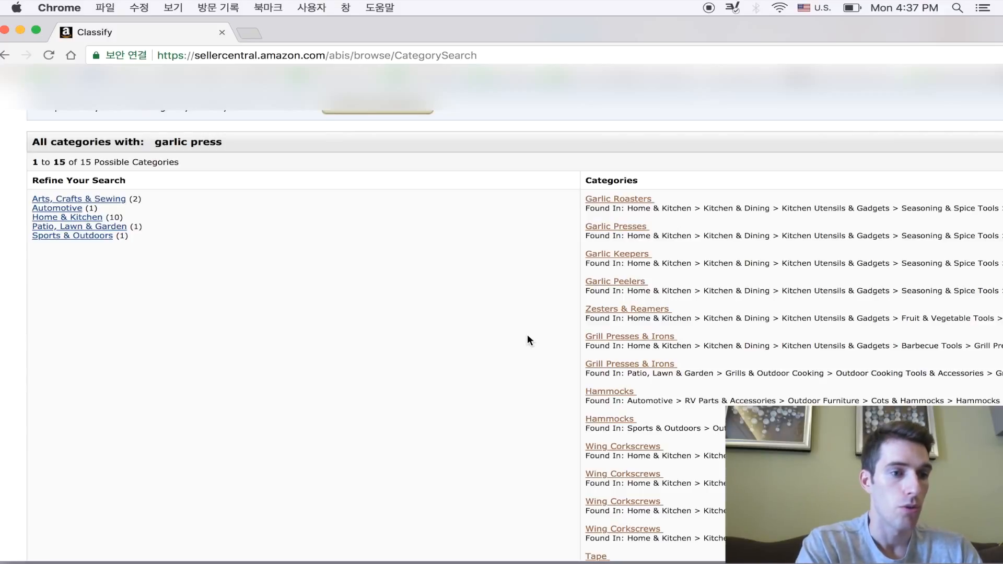
pyautogui.moveTo(519, 290)
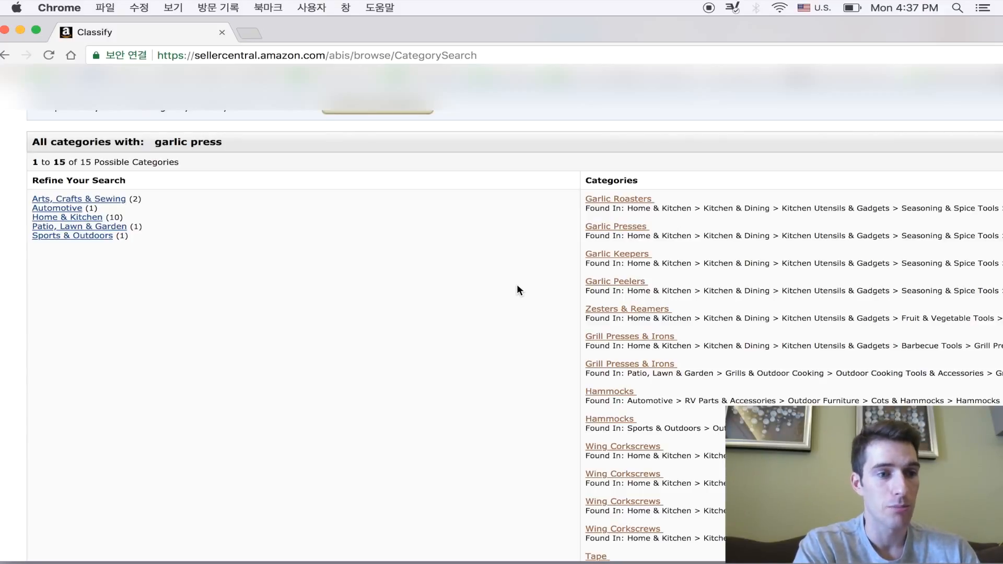
pyautogui.moveTo(614, 230)
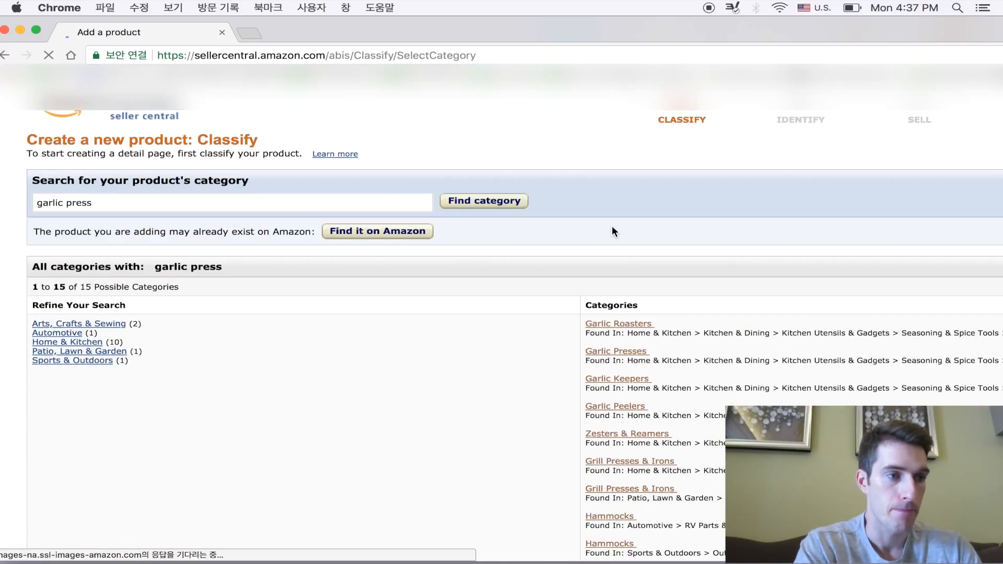
# Select the Garlic Presses category so the listing form loads on Vital Info
pyautogui.click(616, 351)
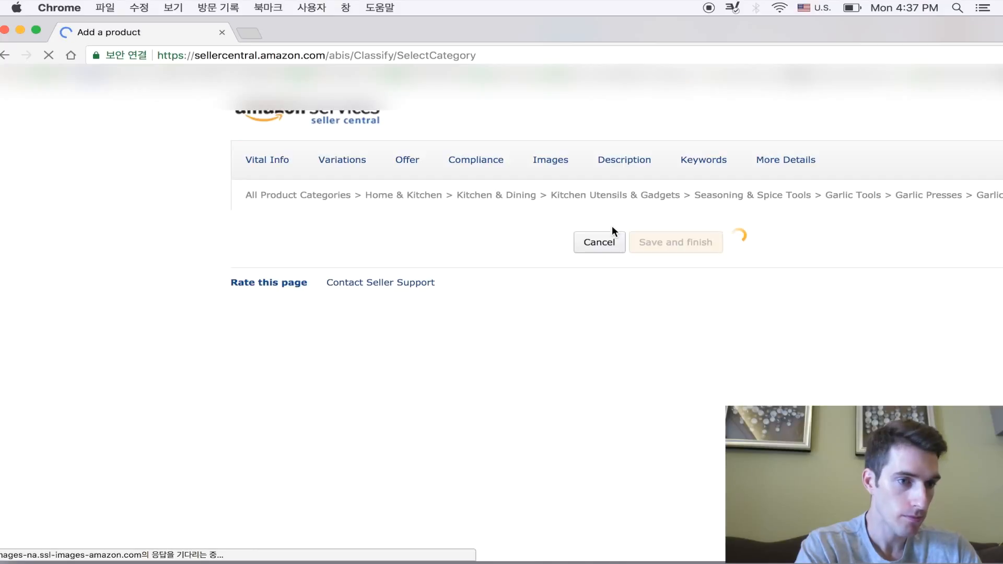
pyautogui.moveTo(123, 226)
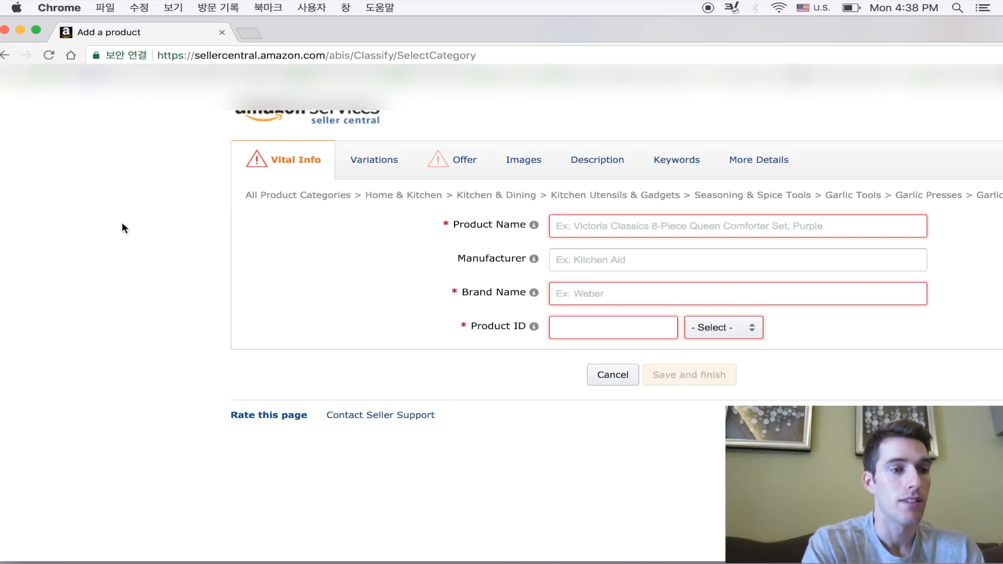
pyautogui.moveTo(173, 217)
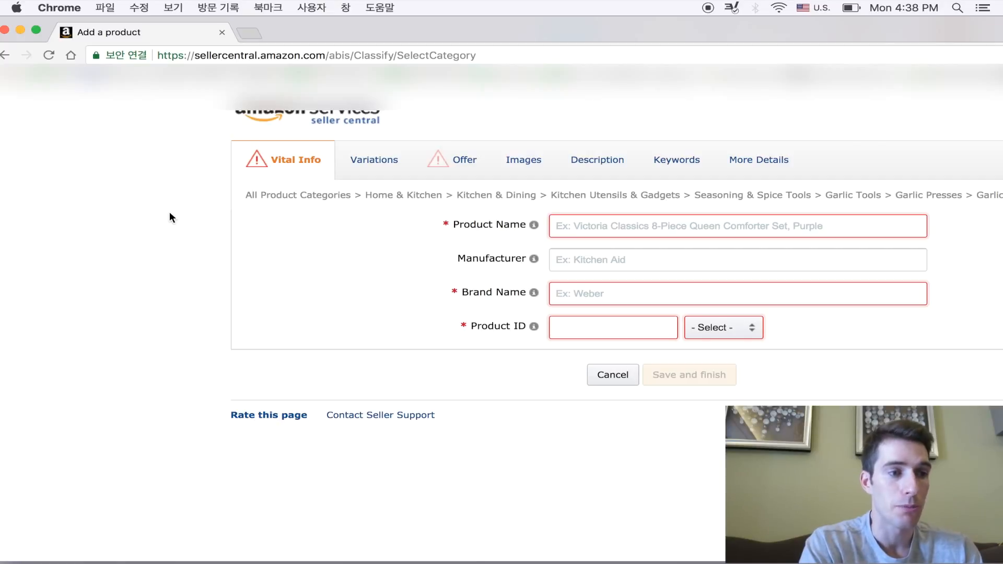
pyautogui.moveTo(430, 222)
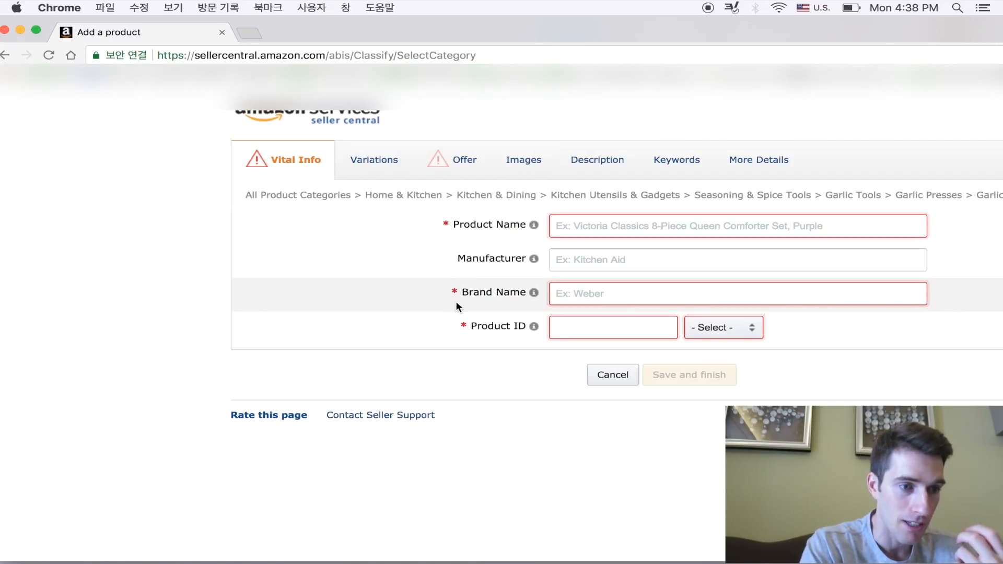
pyautogui.moveTo(532, 326)
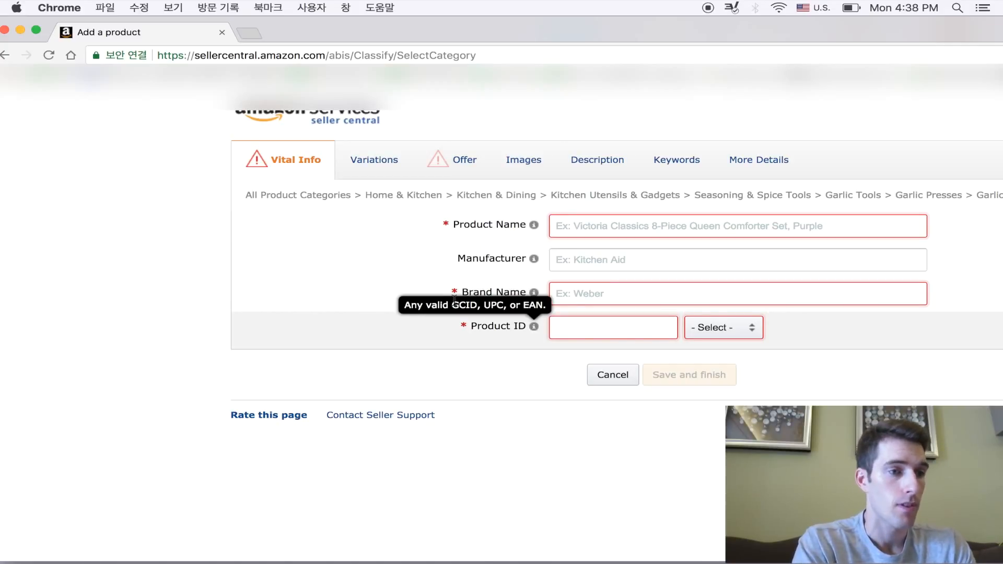
pyautogui.click(464, 160)
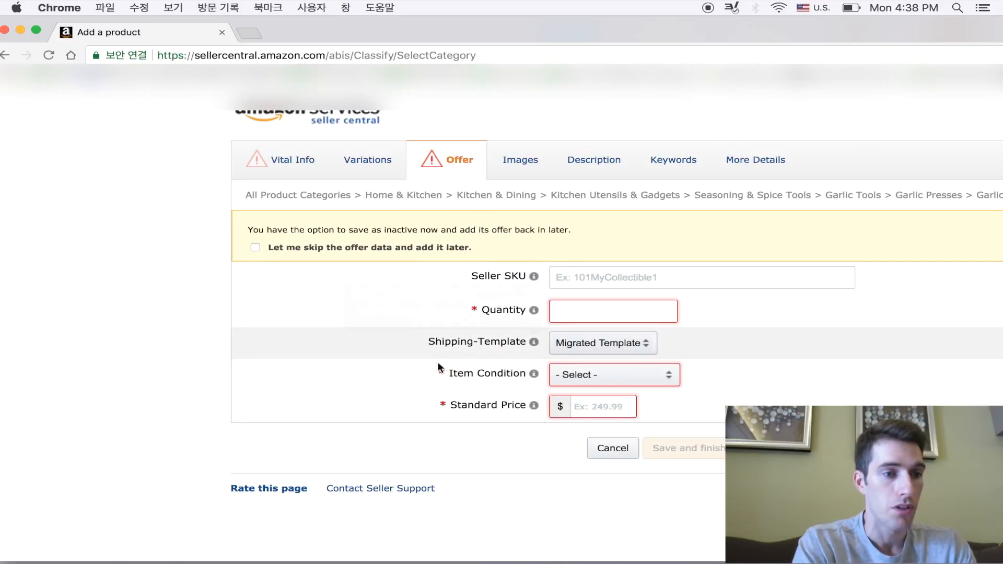
pyautogui.click(291, 160)
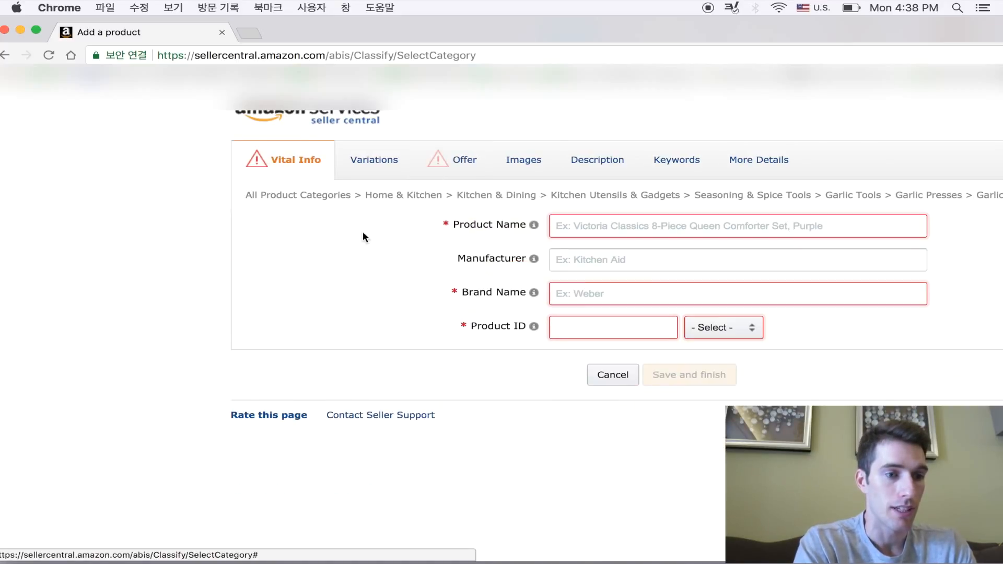
pyautogui.moveTo(784, 386)
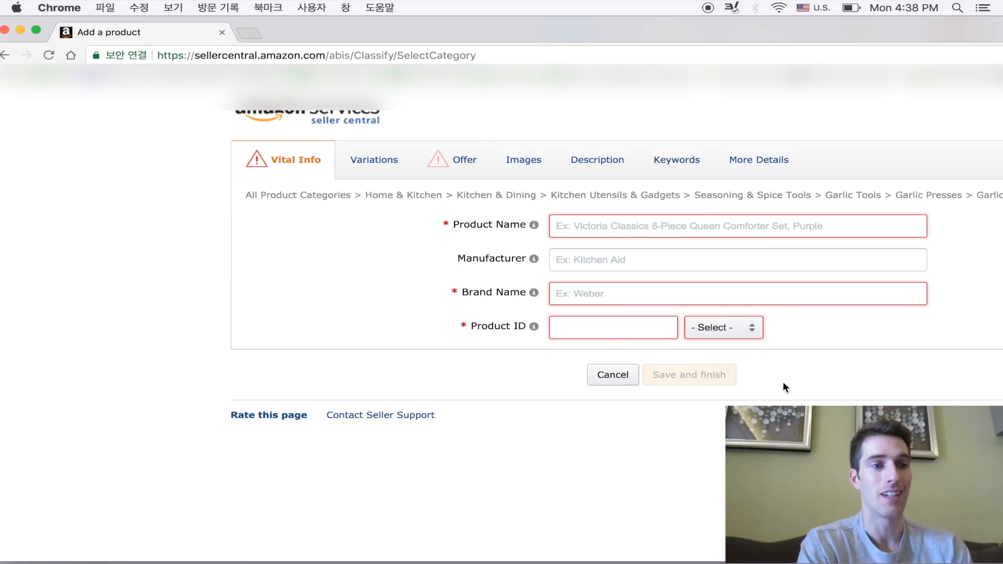